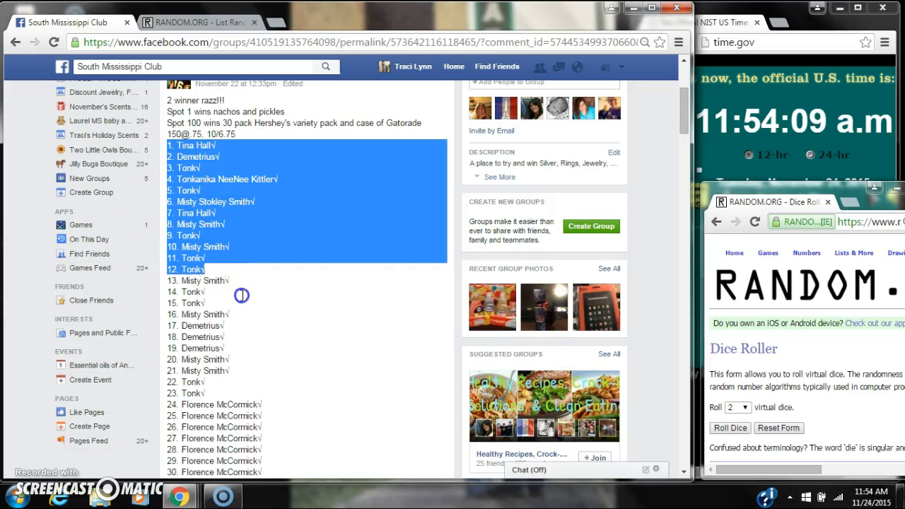
scroll("down", 3)
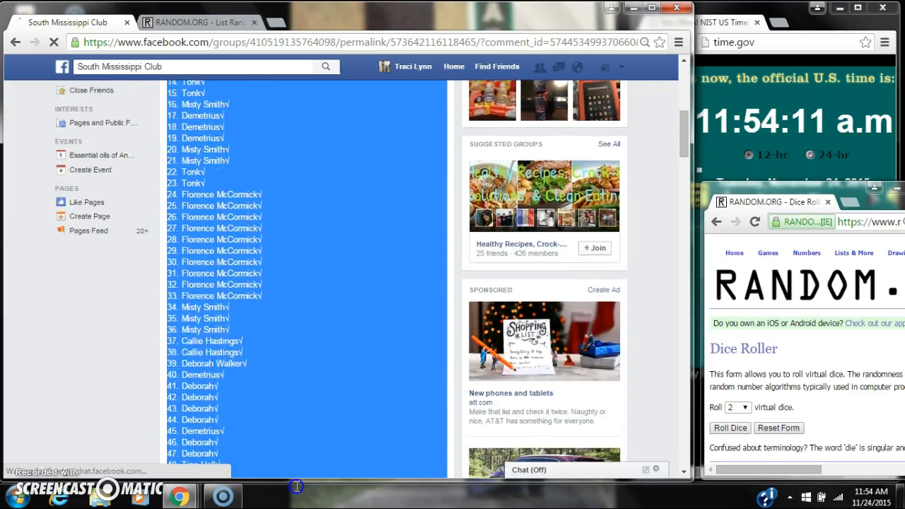
scroll("down", 3)
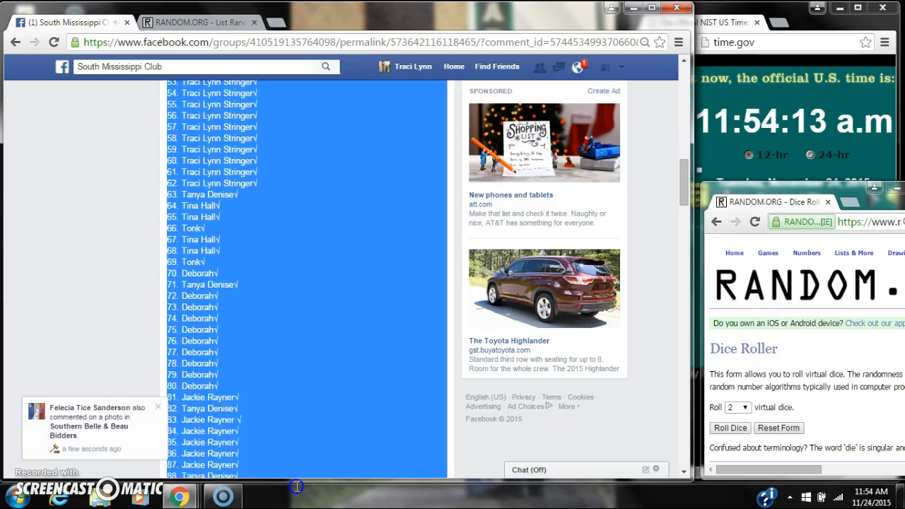
scroll("down", 3)
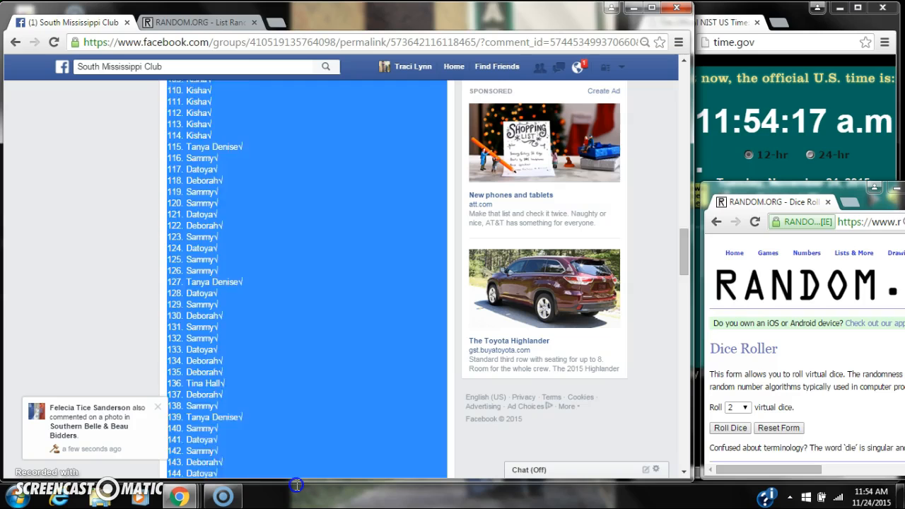
scroll("down", 3)
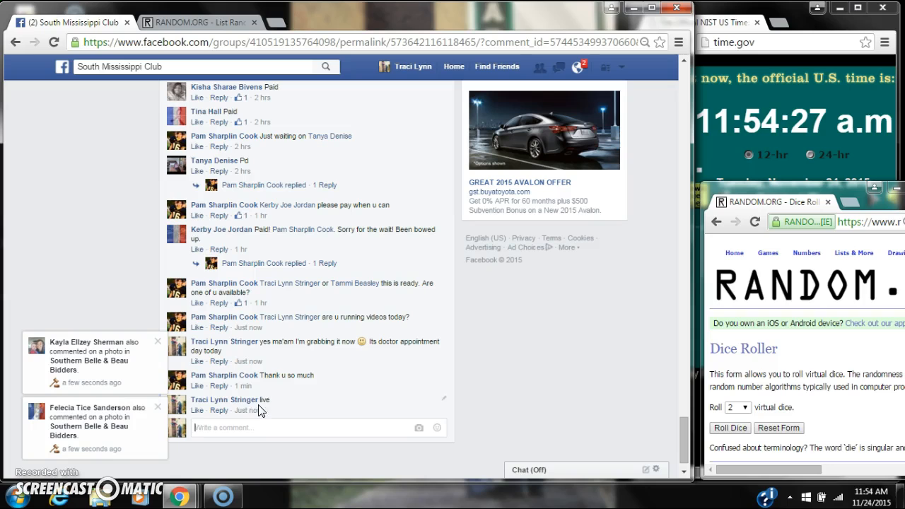
mouse_move(247, 410)
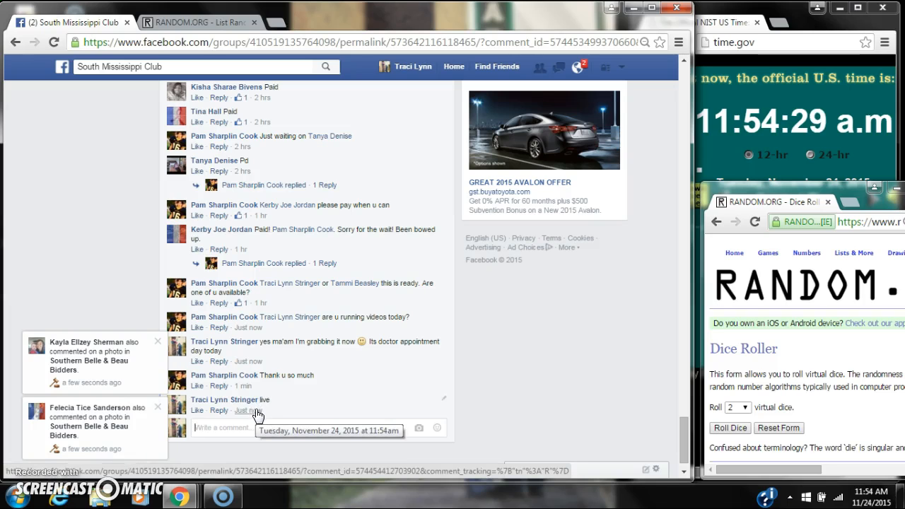
left_click(871, 492)
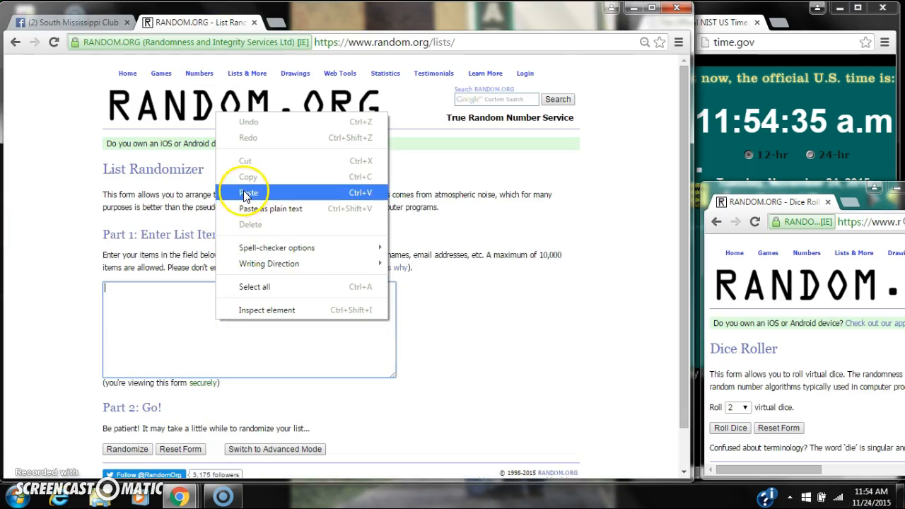
Step: Paste the numbered raffle names into the List Randomizer box, then return to the Facebook post
left_click(250, 192)
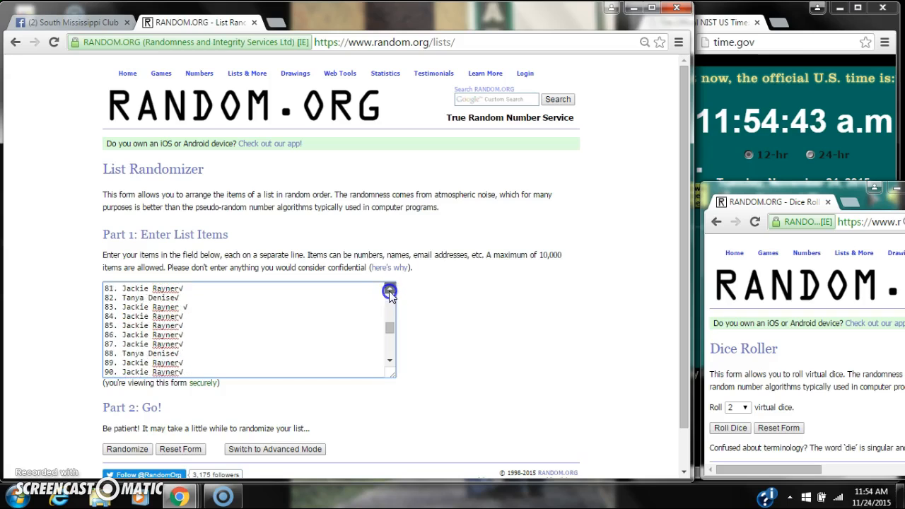
left_click(389, 296)
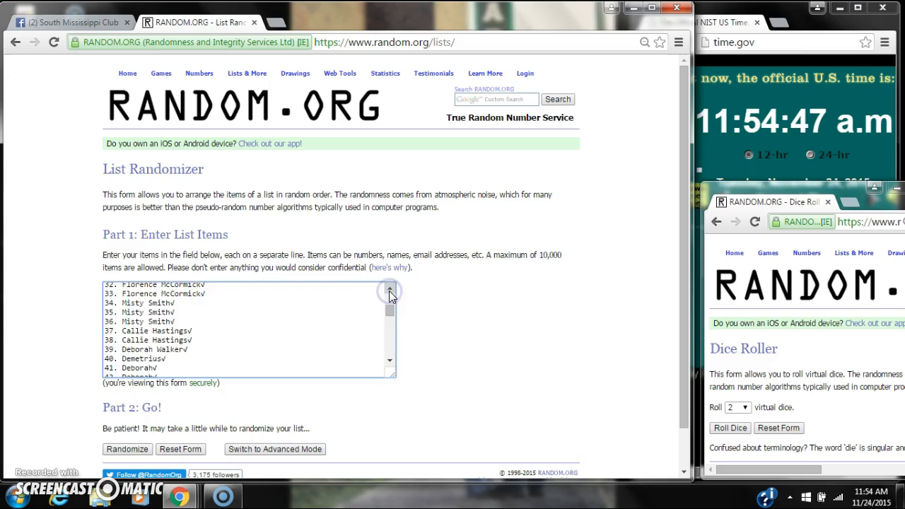
left_click(389, 295)
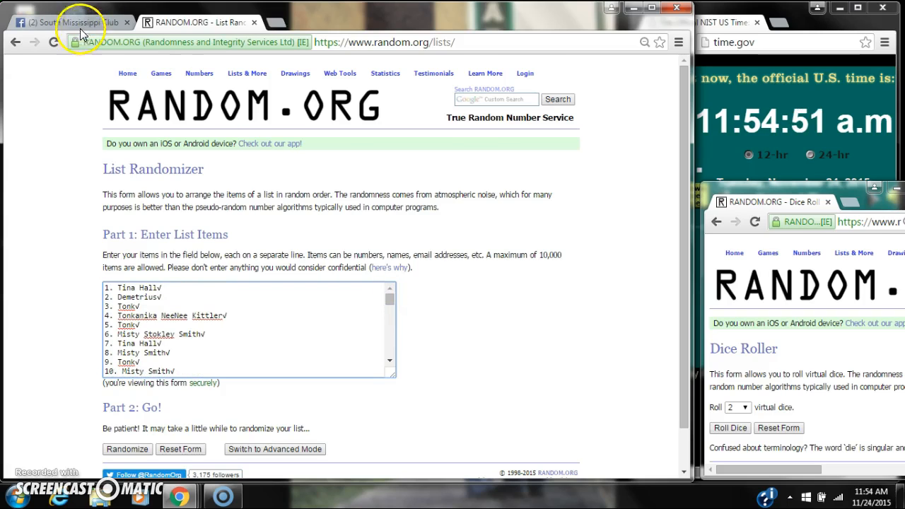
left_click(71, 22)
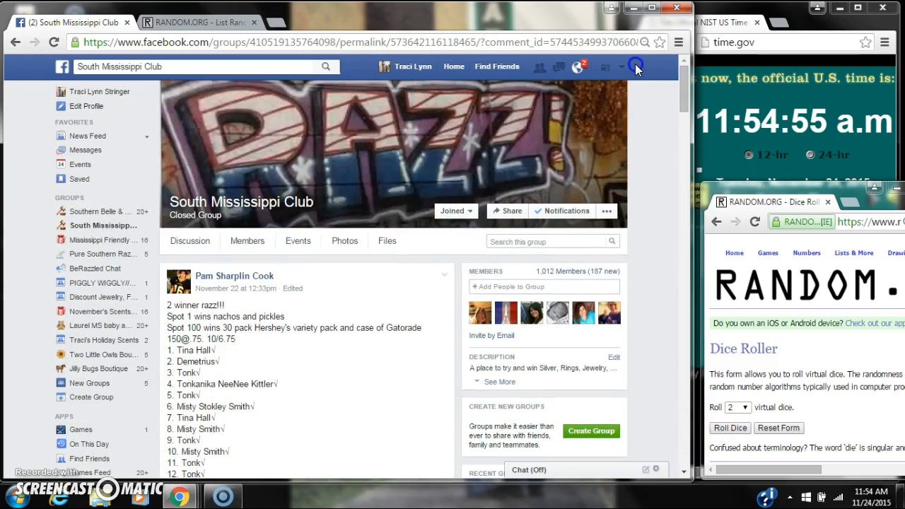
Step: Open the South Mississippi Club group page in a new tab, then return to the randomizer
right_click(101, 225)
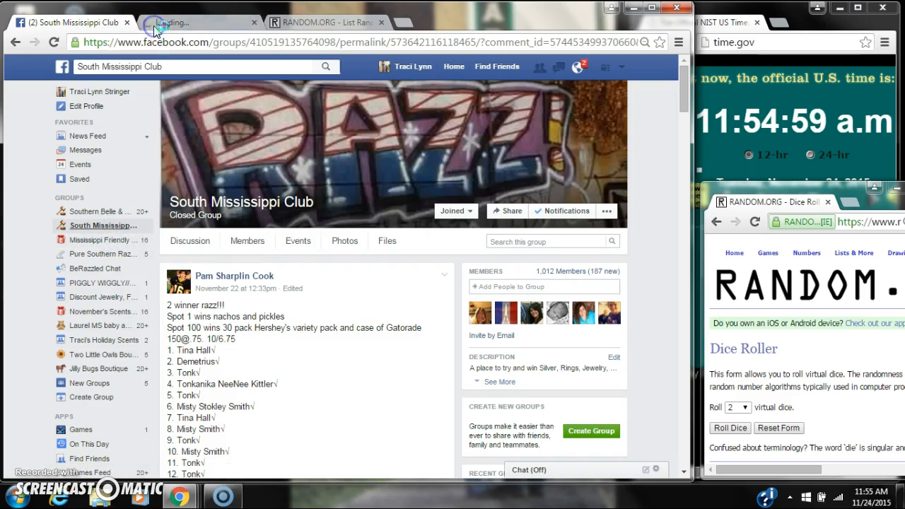
left_click(198, 22)
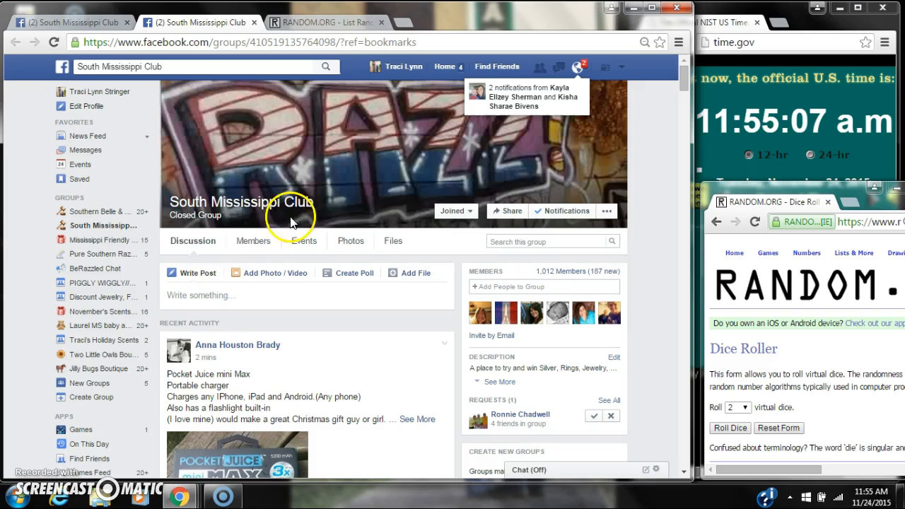
scroll("down", 3)
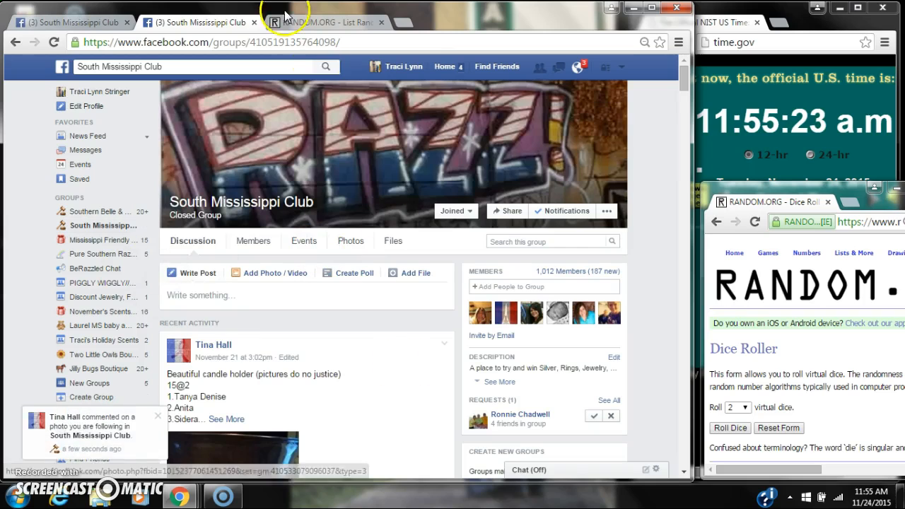
left_click(336, 22)
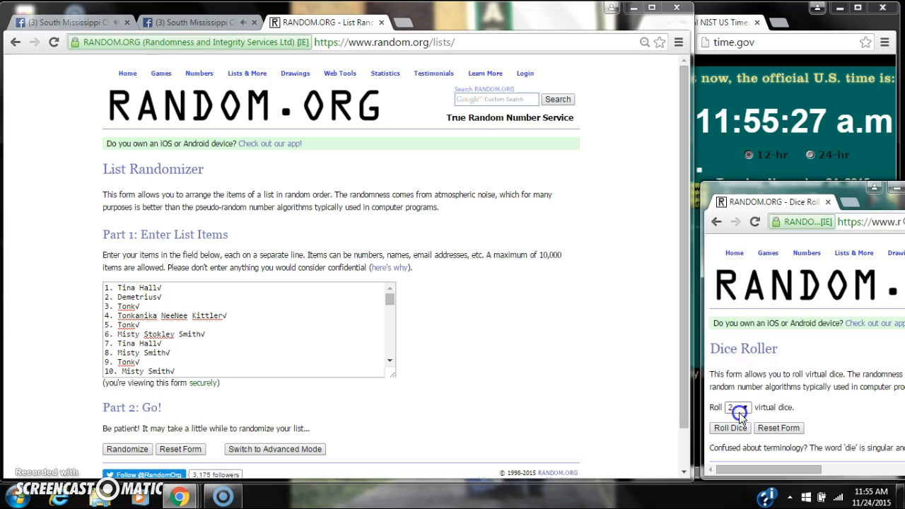
Step: Roll three dice, rerolling until they show six, five and two for a total of 13
left_click(736, 408)
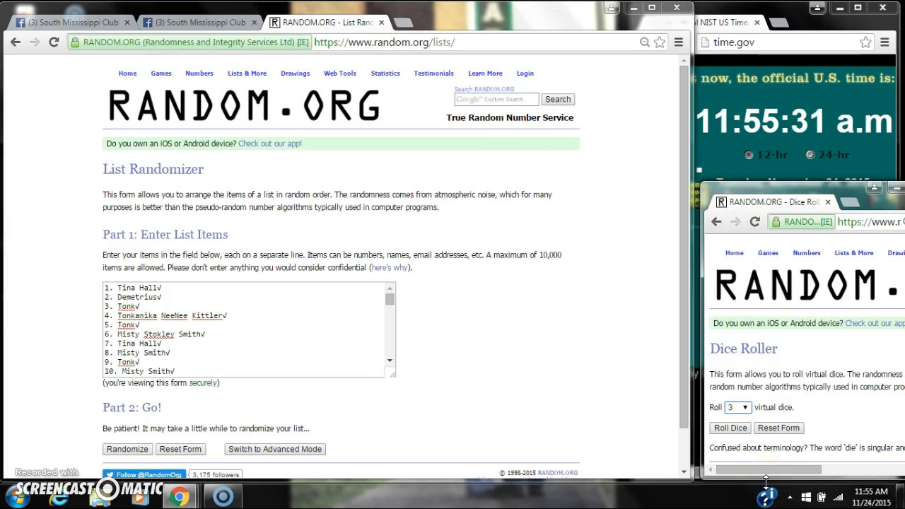
left_click(730, 428)
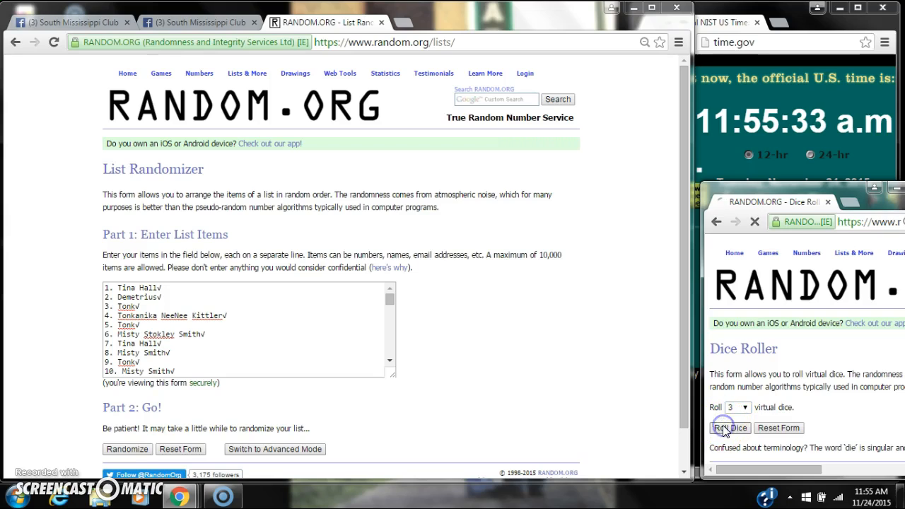
left_click(727, 429)
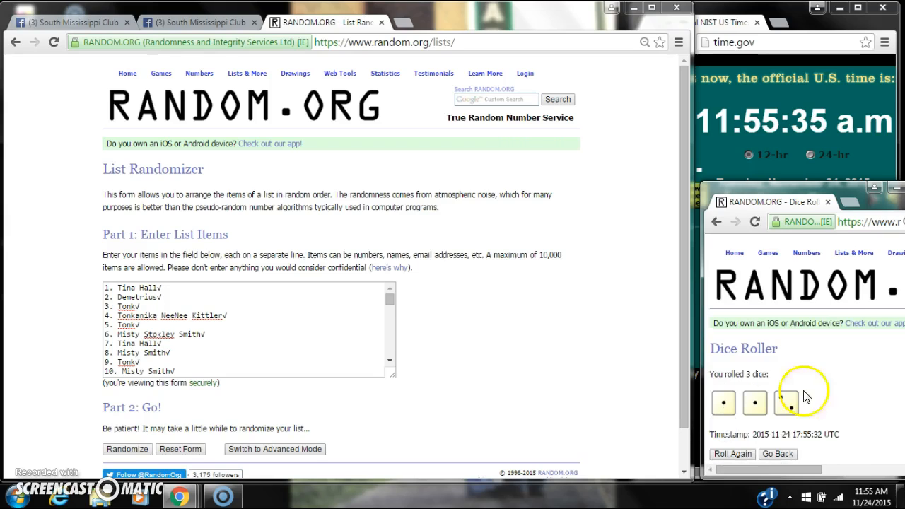
left_click(732, 454)
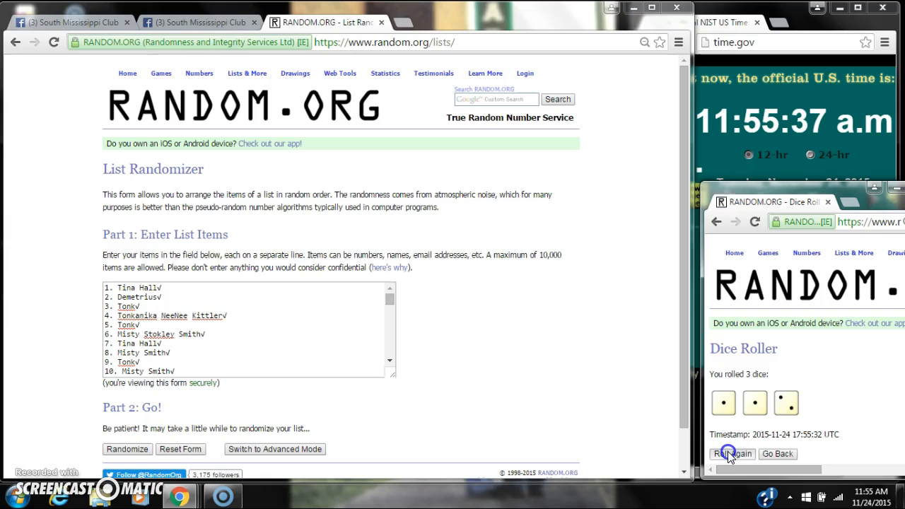
left_click(733, 454)
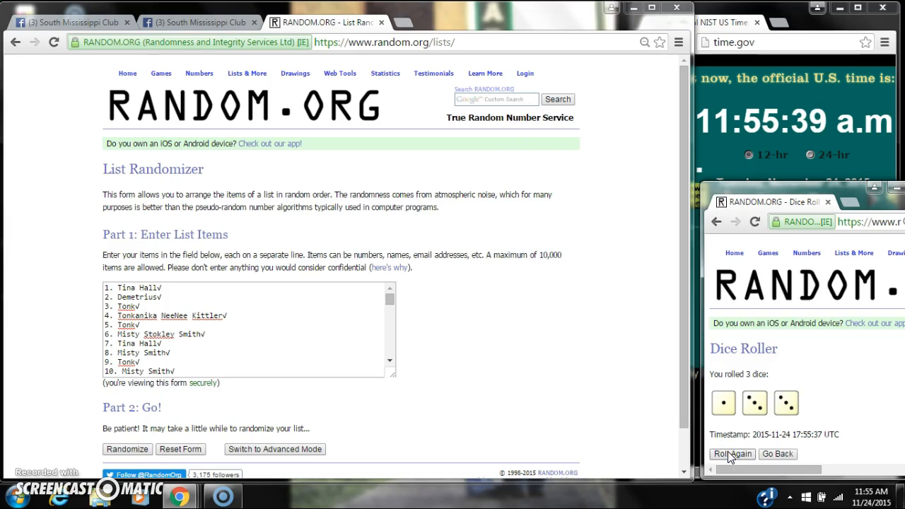
left_click(733, 454)
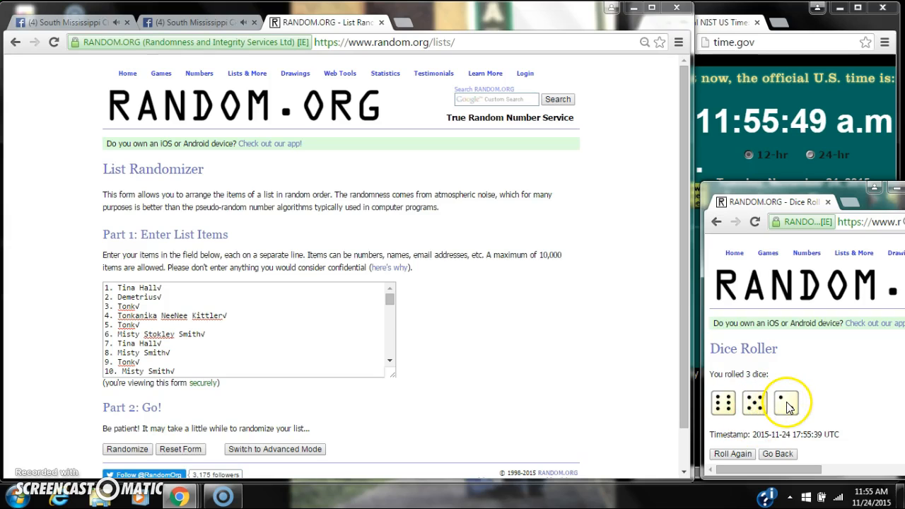
scroll("down", 3)
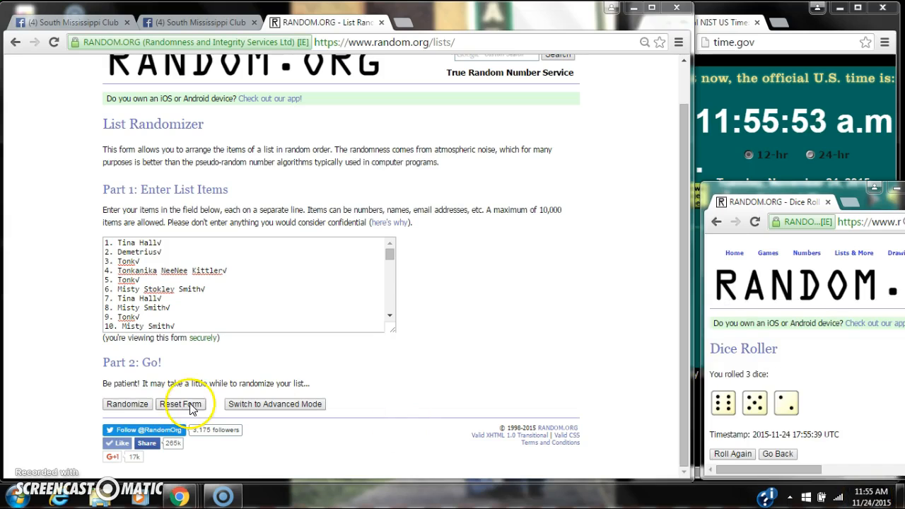
Step: Shuffle the 150-name list repeatedly with Again!, scrolling down to check the randomization count
left_click(127, 403)
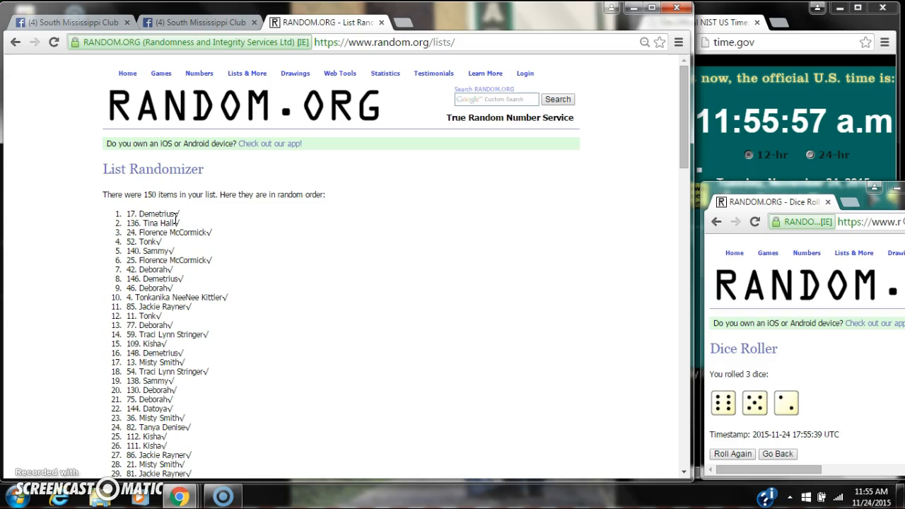
scroll("down", 3)
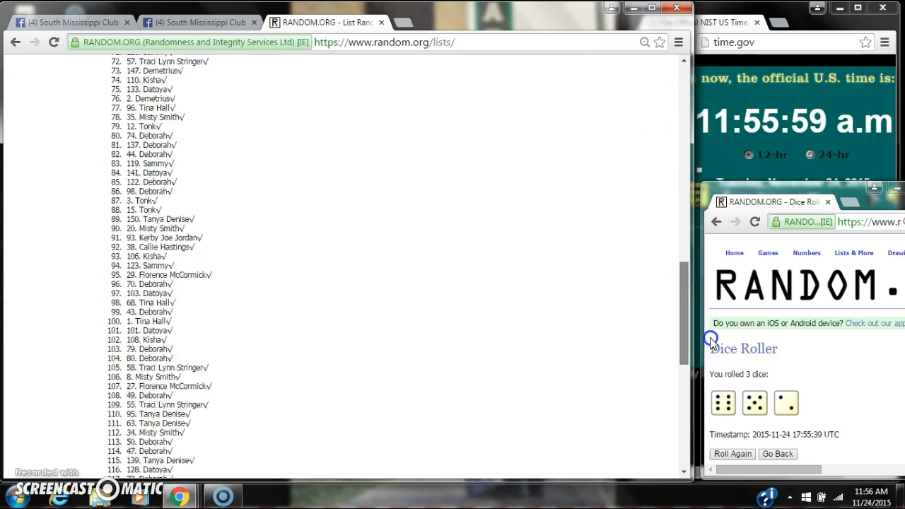
scroll("down", 3)
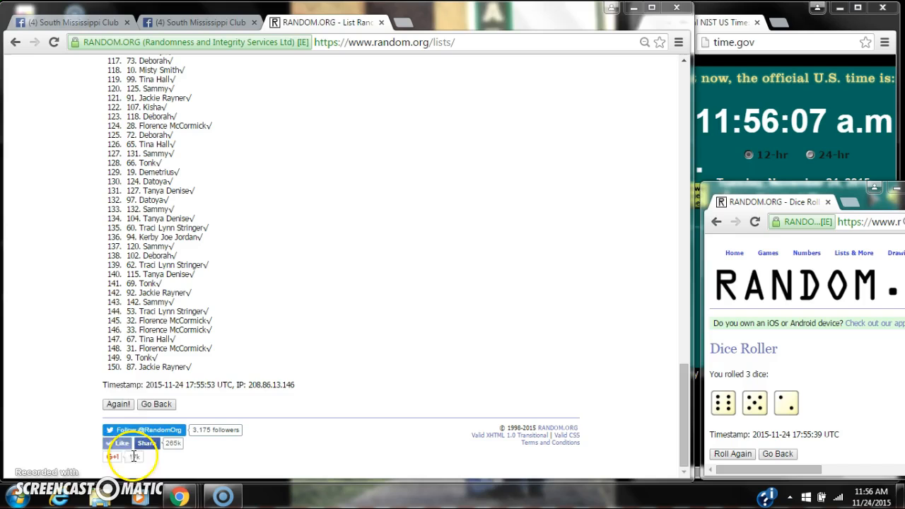
left_click(118, 404)
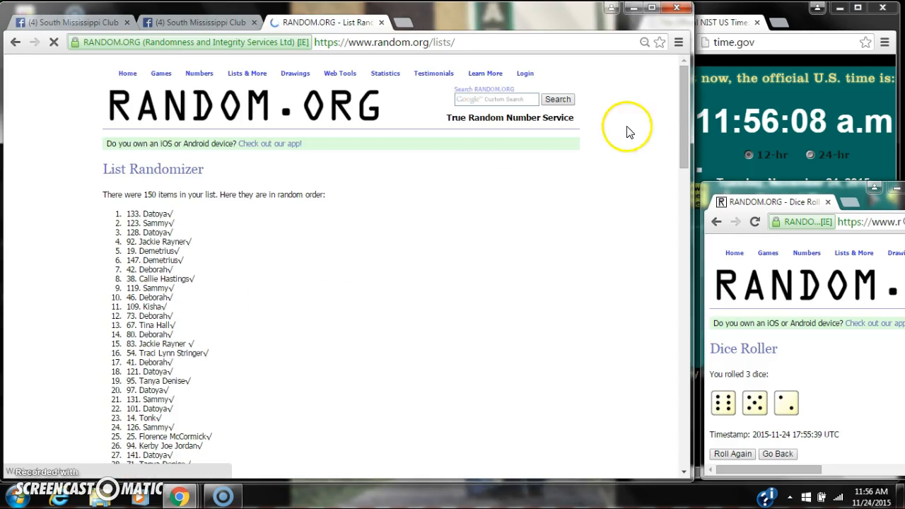
scroll("down", 3)
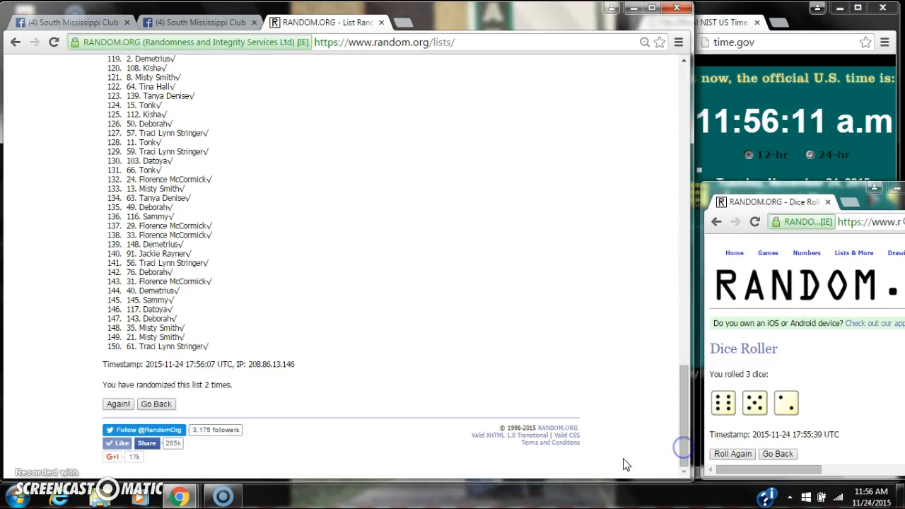
left_click(118, 403)
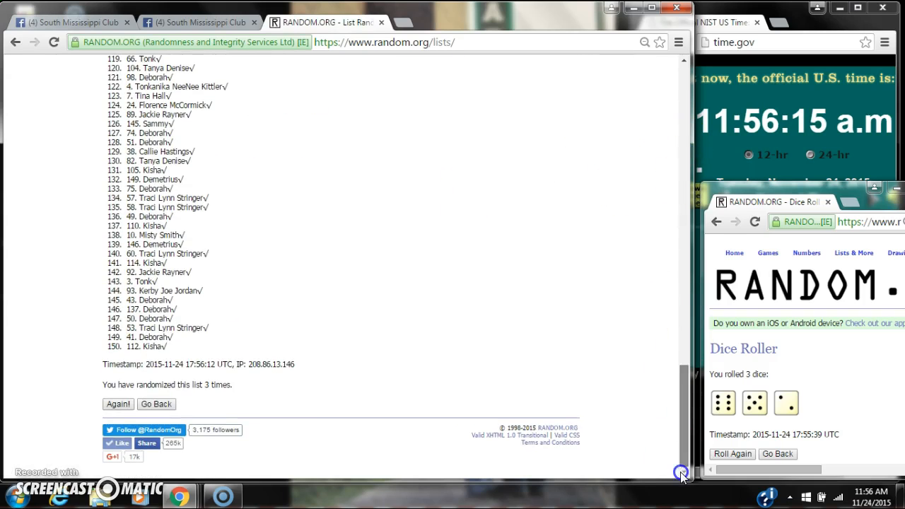
left_click(119, 404)
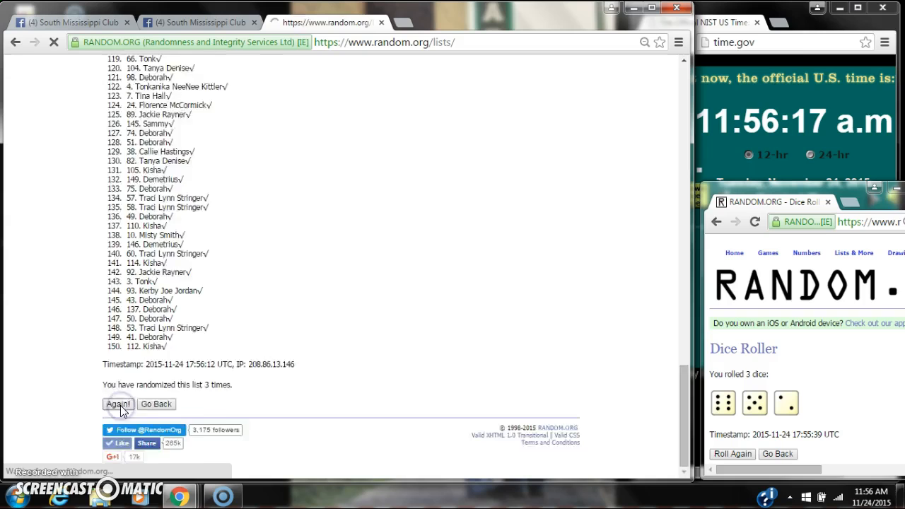
left_click(118, 404)
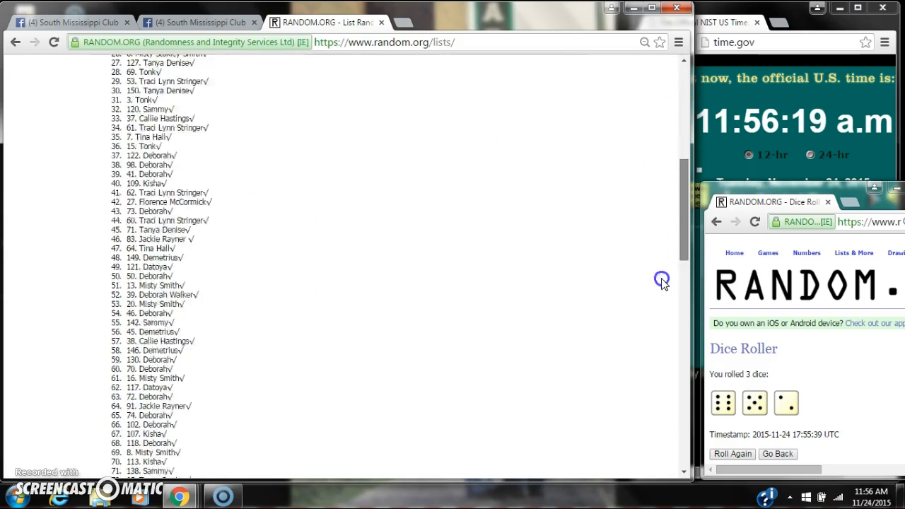
scroll("down", 3)
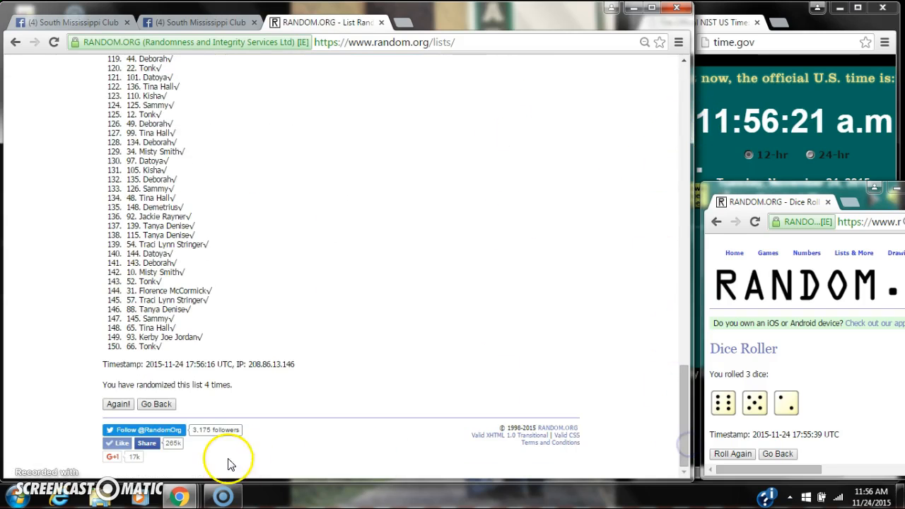
left_click(118, 404)
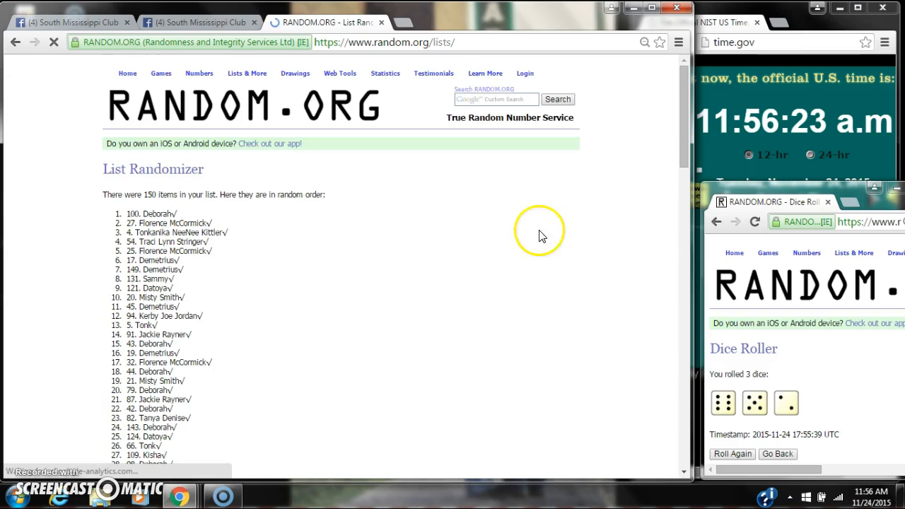
Step: Keep reshuffling the list past 11 randomizations, checking the count and 150-item total
scroll("down", 3)
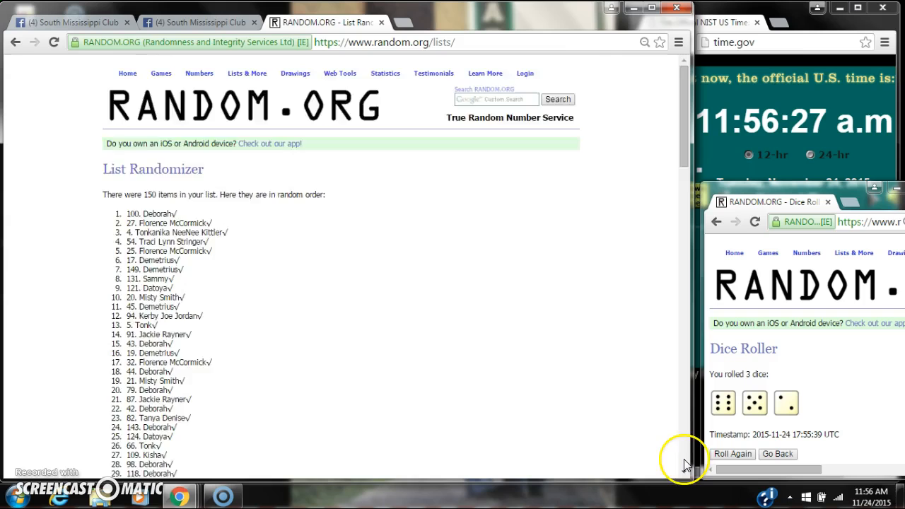
left_click(119, 404)
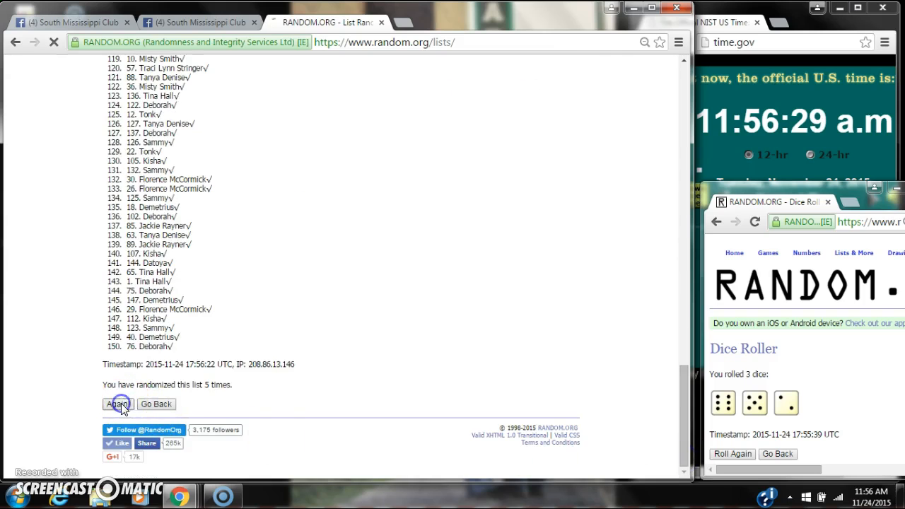
left_click(118, 404)
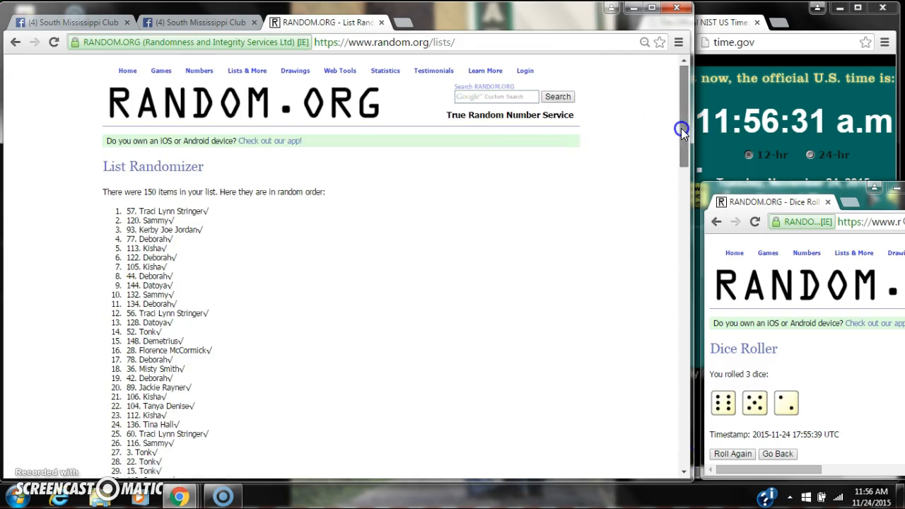
scroll("down", 3)
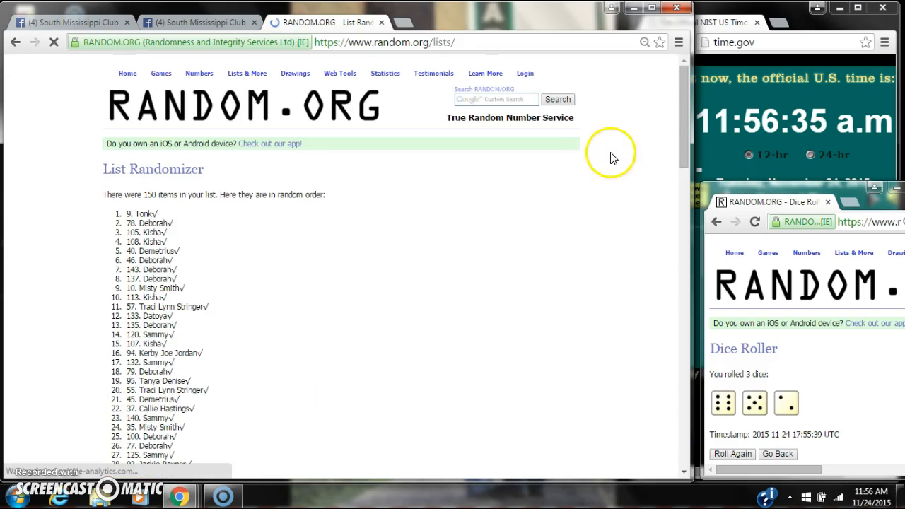
scroll("down", 3)
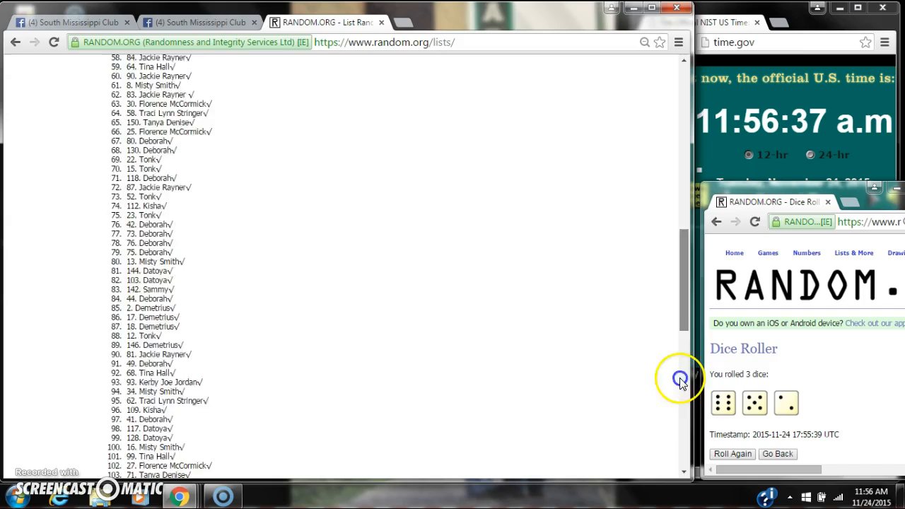
left_click(114, 404)
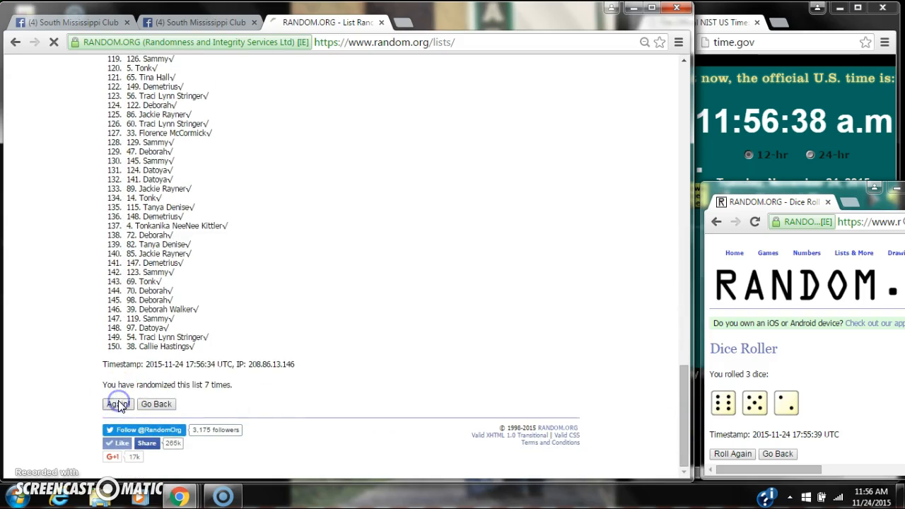
left_click(116, 404)
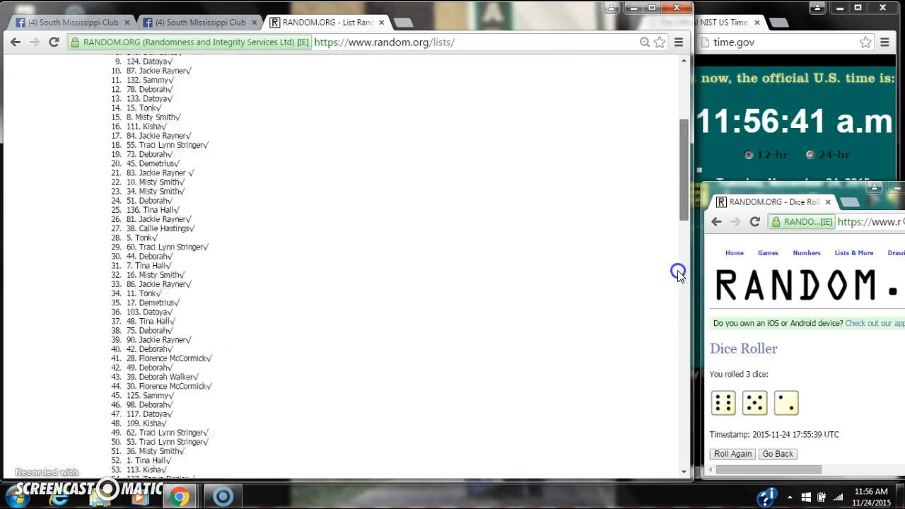
left_click(118, 404)
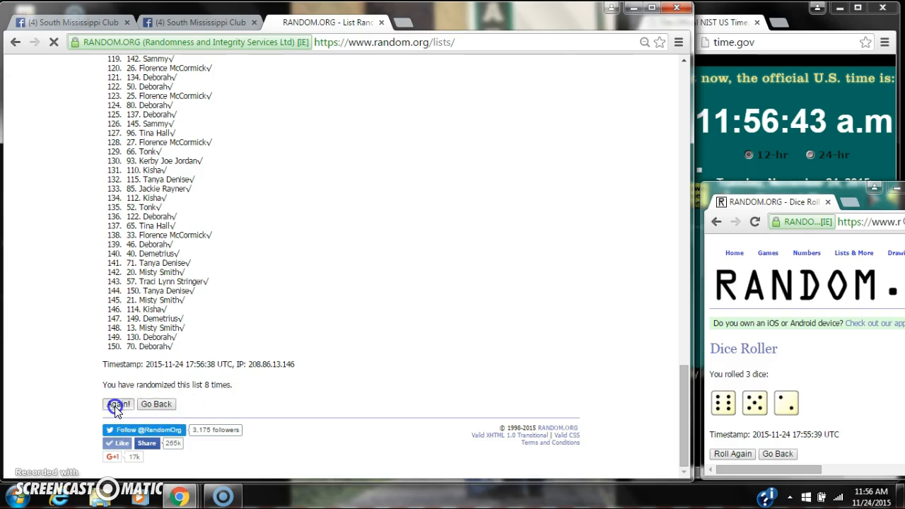
left_click(117, 404)
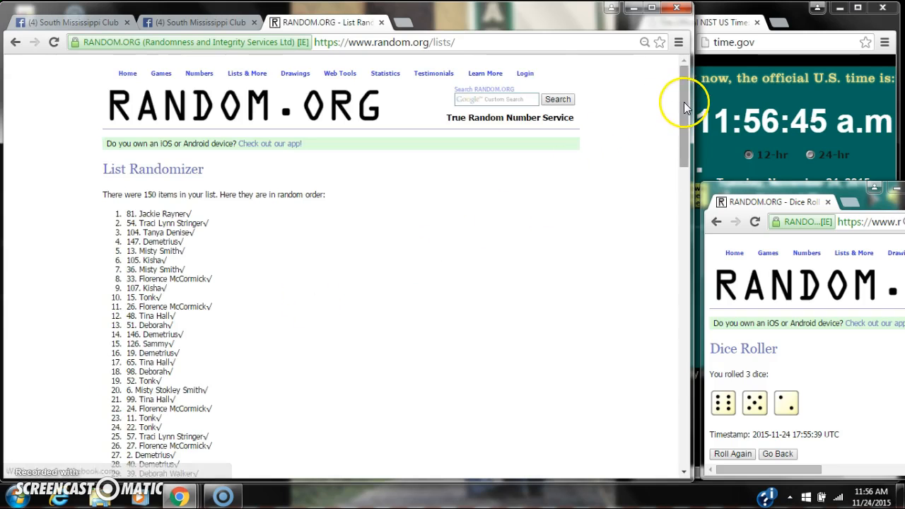
scroll("down", 3)
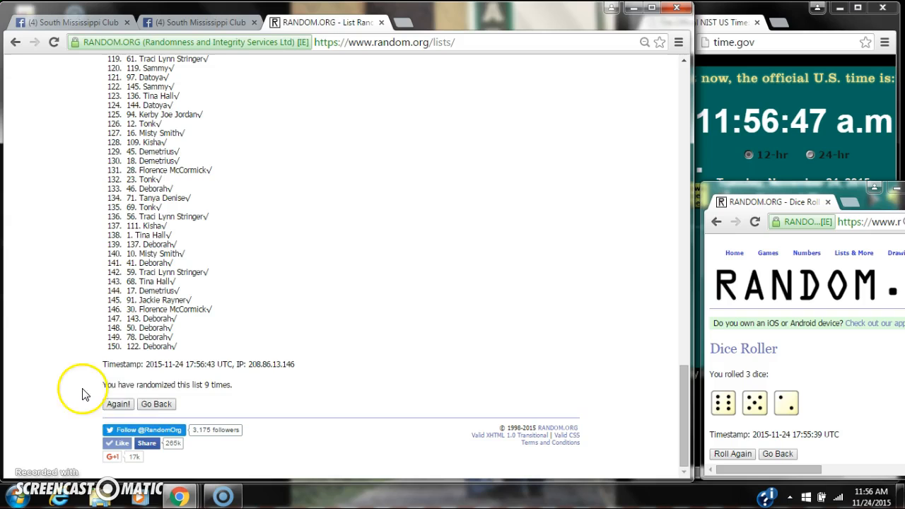
left_click(118, 404)
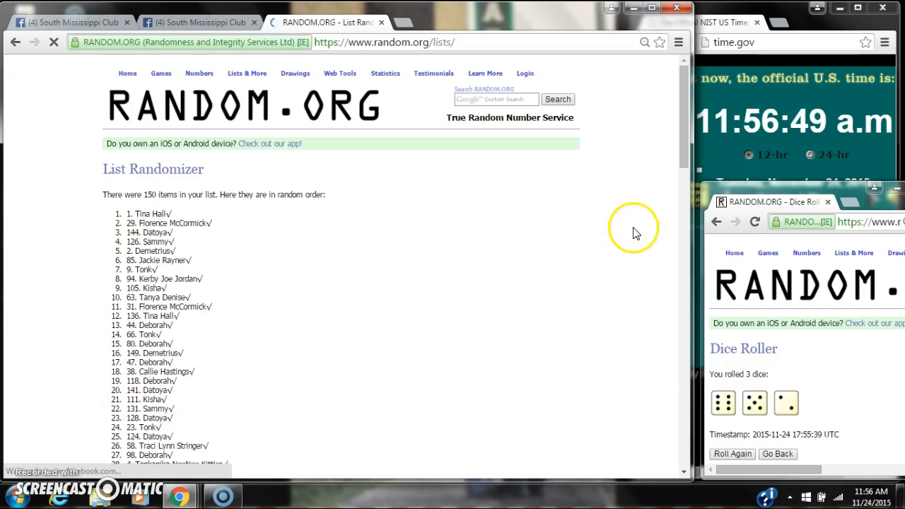
scroll("down", 3)
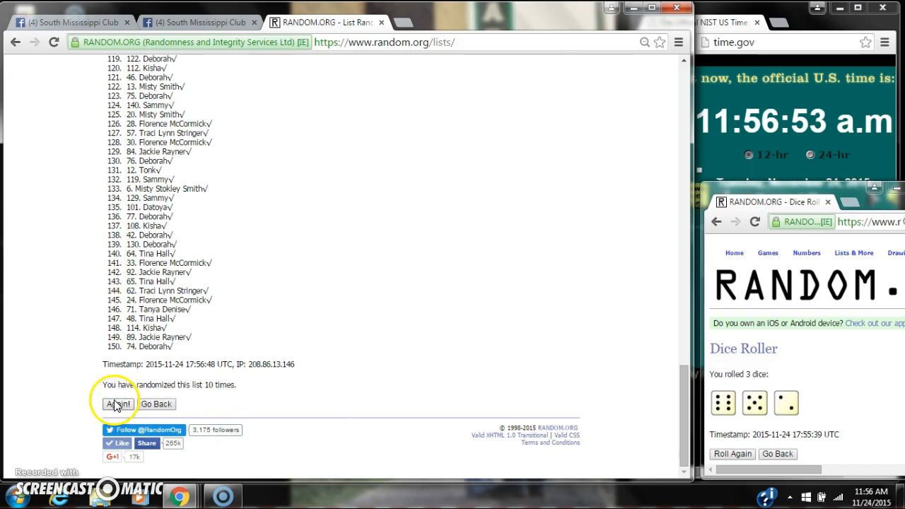
left_click(119, 404)
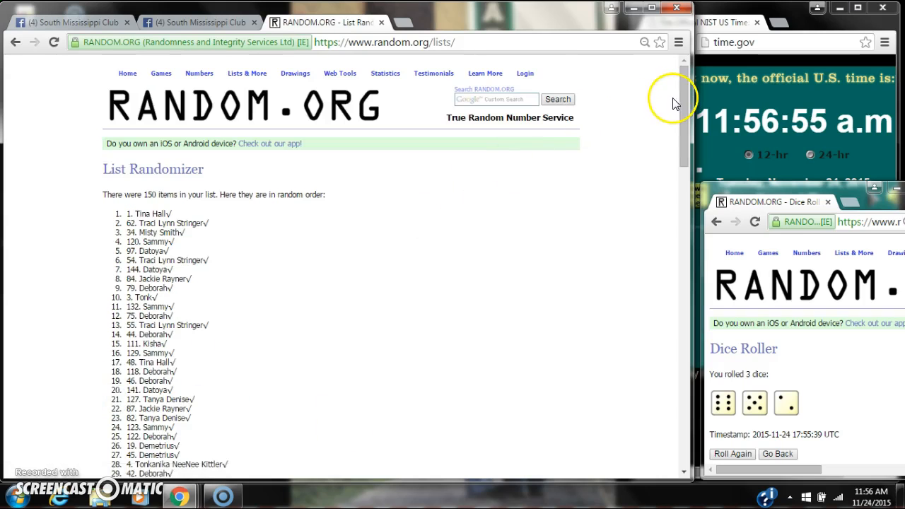
scroll("down", 3)
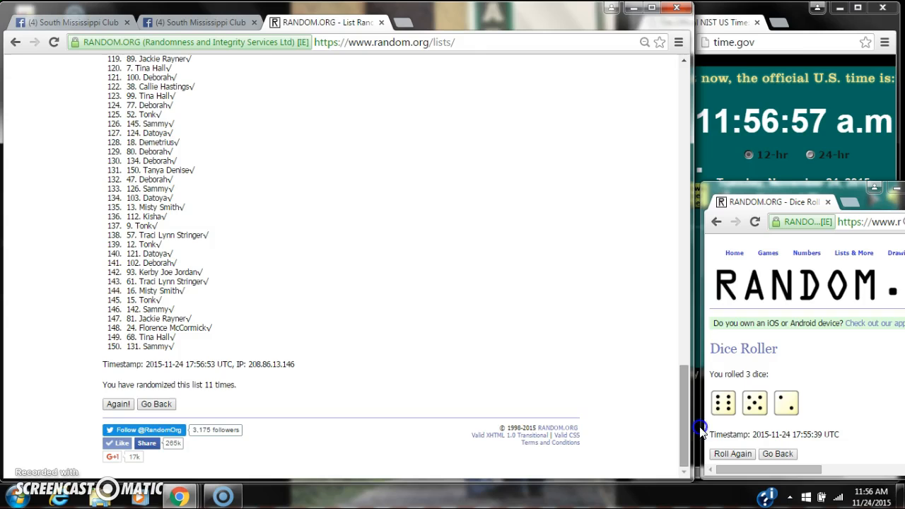
left_click(118, 403)
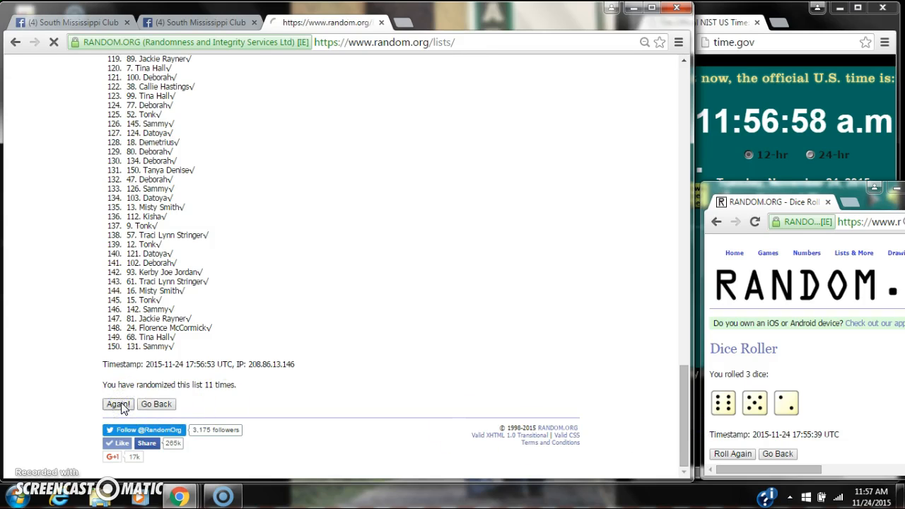
left_click(118, 404)
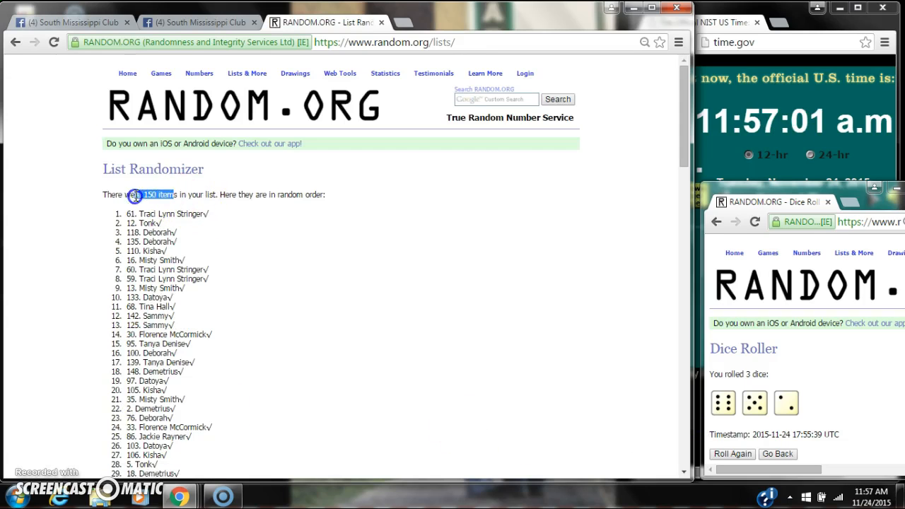
Step: Confirm 12 randomizations, check the dice total, and shuffle the list a thirteenth time
scroll("down", 3)
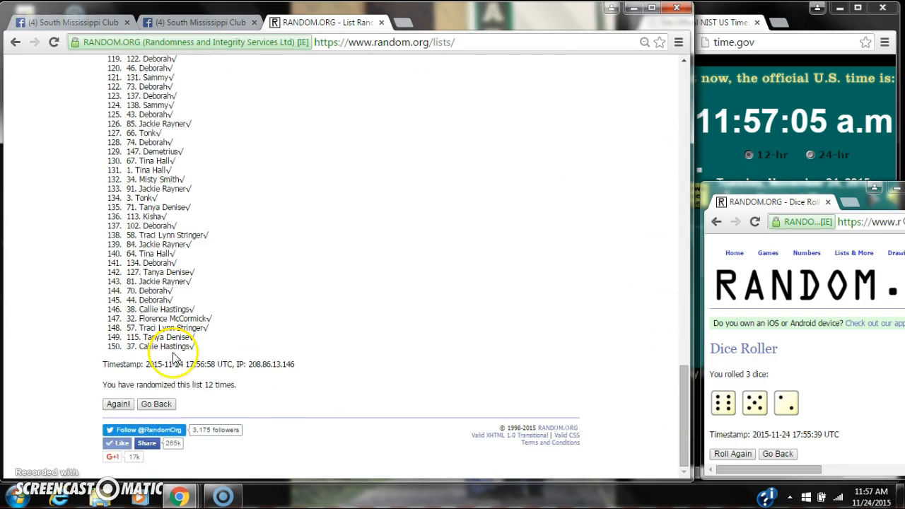
mouse_move(792, 434)
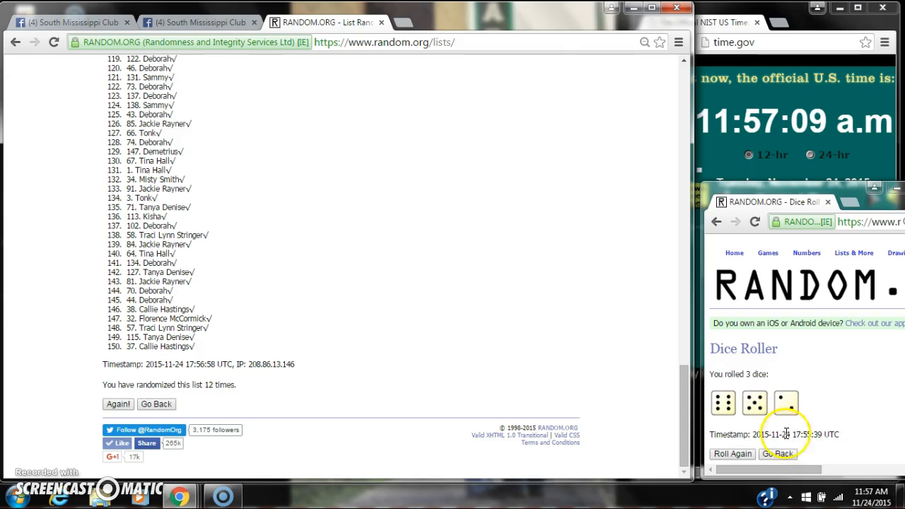
left_click(870, 503)
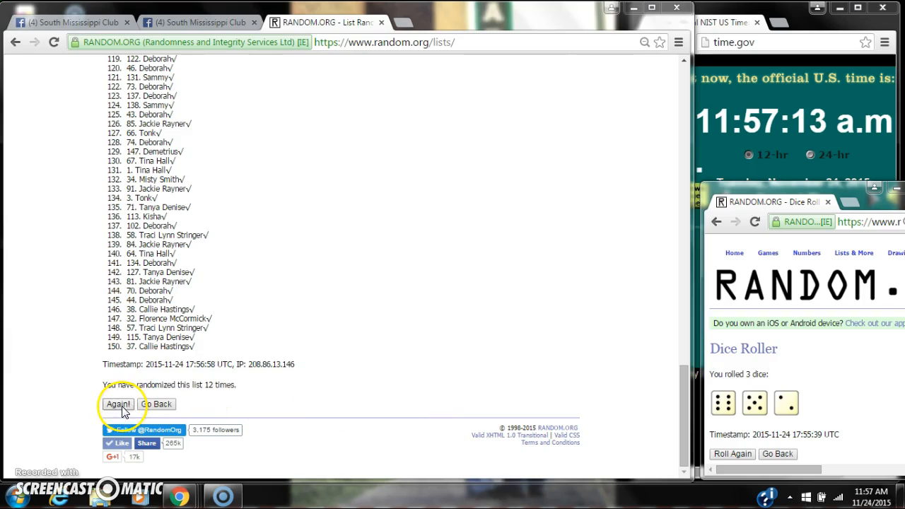
left_click(120, 404)
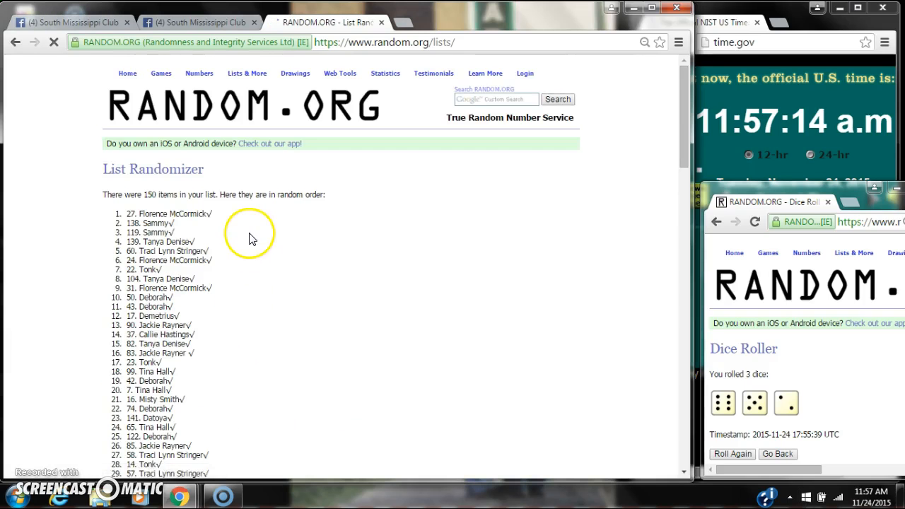
double_click(170, 213)
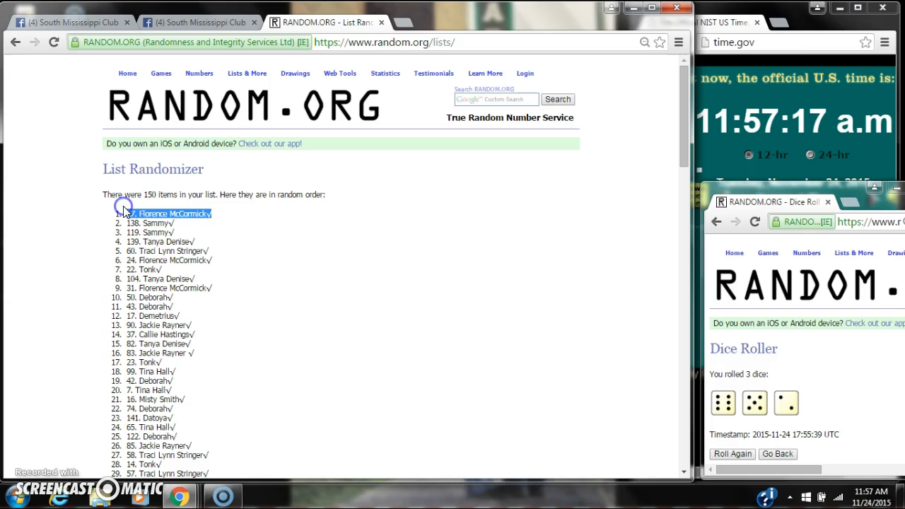
left_click(71, 19)
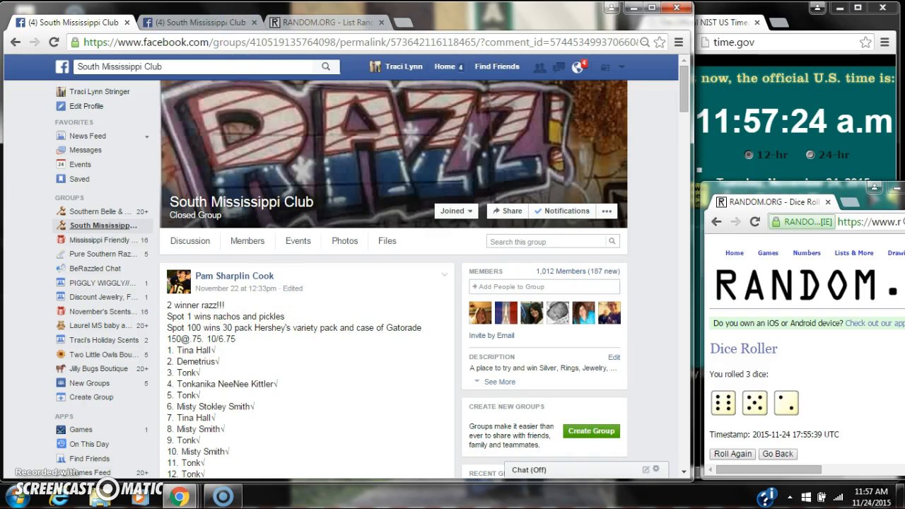
Step: Scroll the shuffled list to entry 100, Tonk, and the 13-randomization count, then return to Facebook
left_click(329, 22)
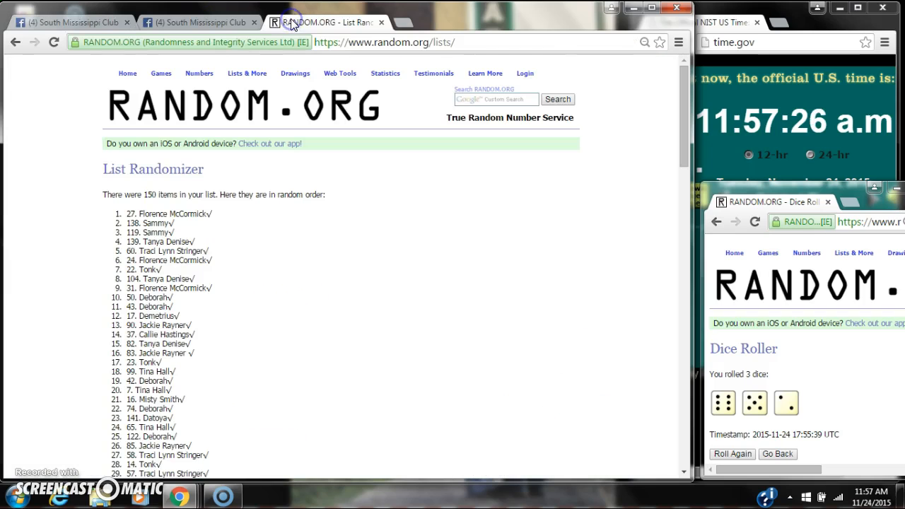
scroll("down", 3)
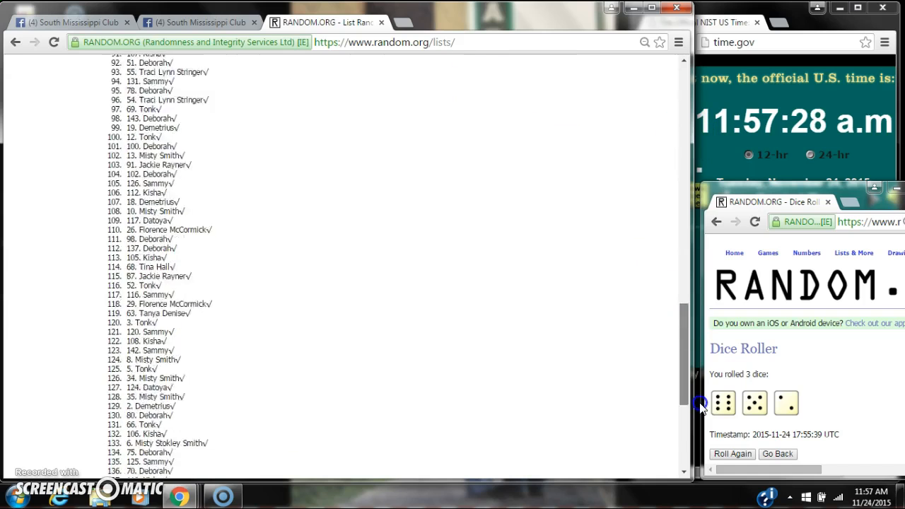
scroll("down", 3)
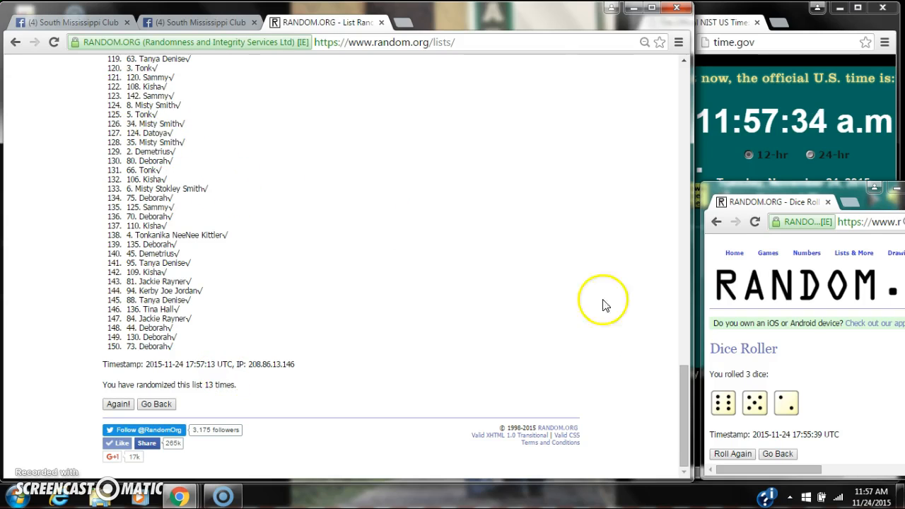
left_click(198, 22)
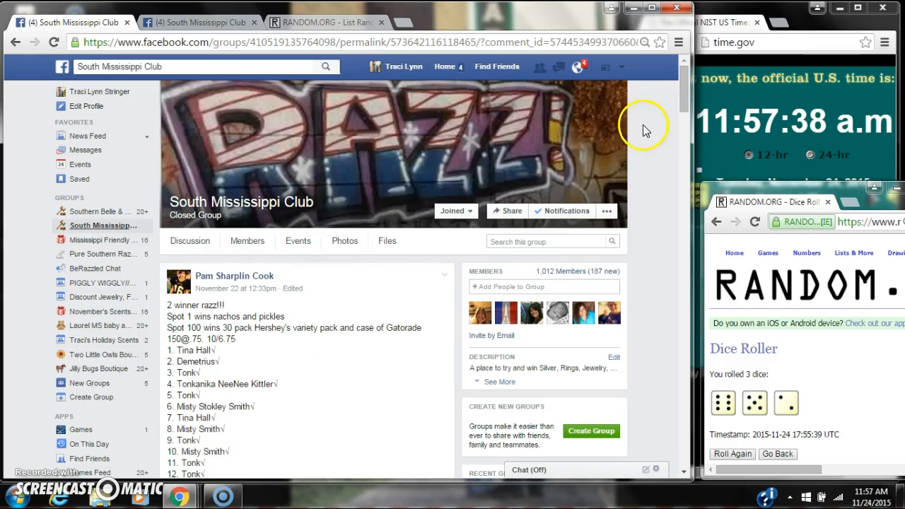
Step: Check the newest 'done' comment's timestamp, then bring the shuffled list back to its first-place name
scroll("down", 3)
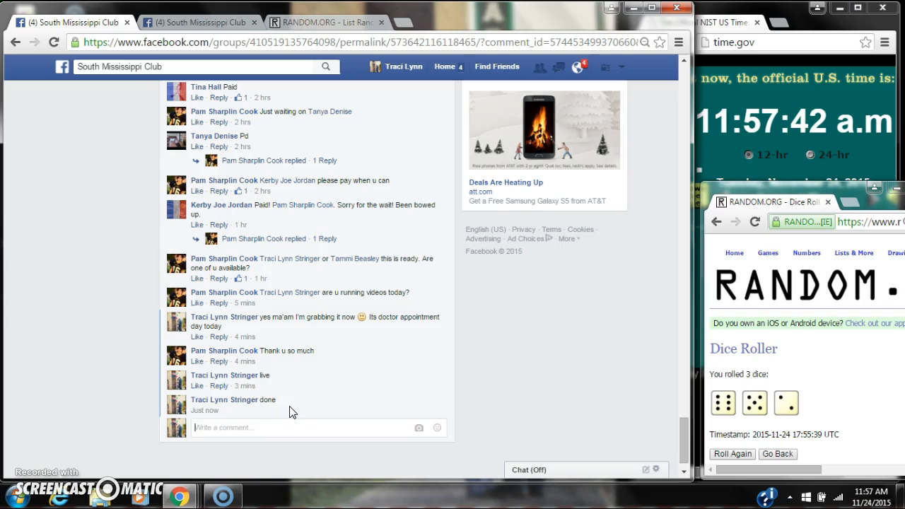
mouse_move(248, 410)
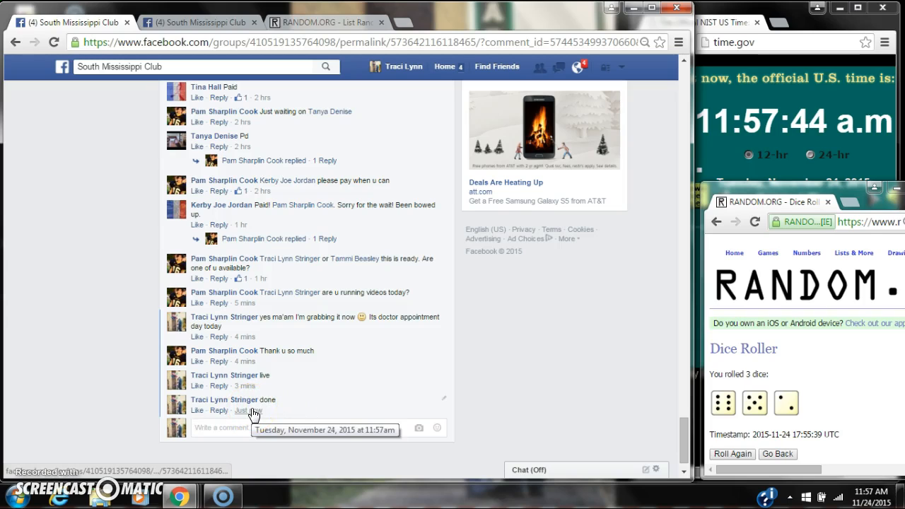
left_click(870, 493)
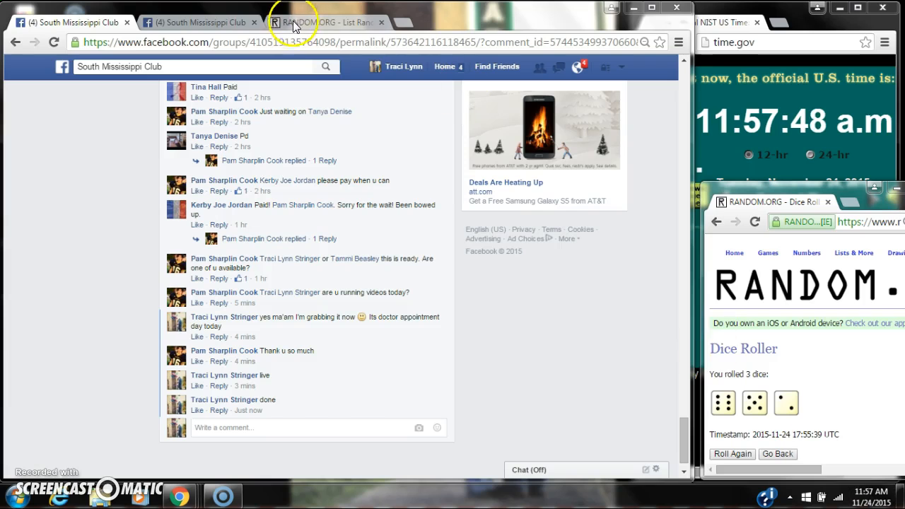
left_click(325, 22)
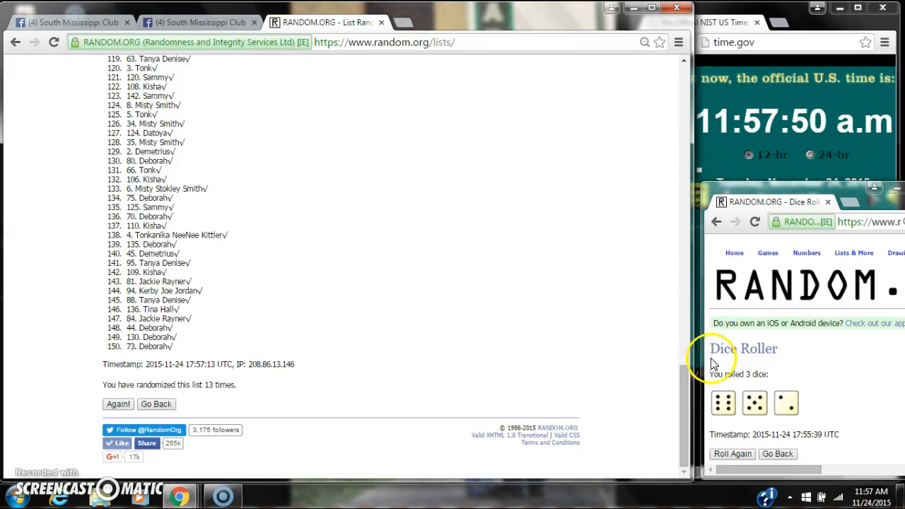
left_click(118, 404)
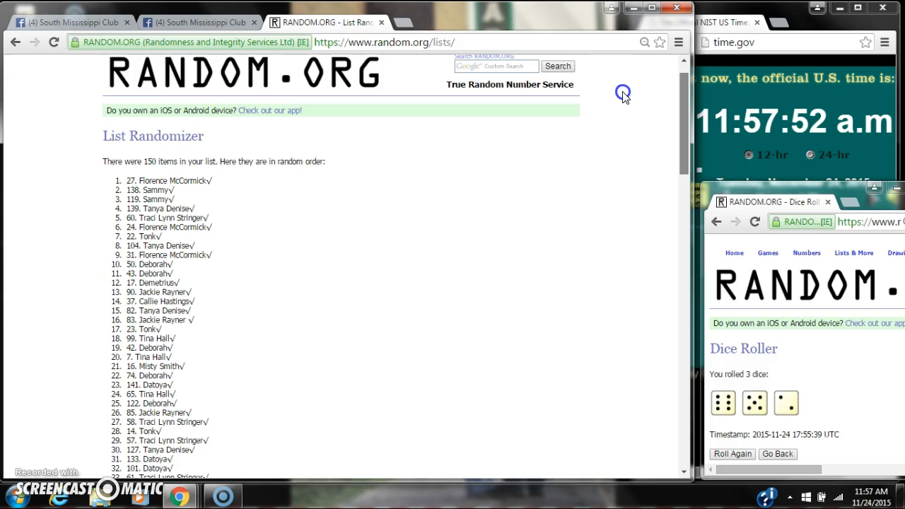